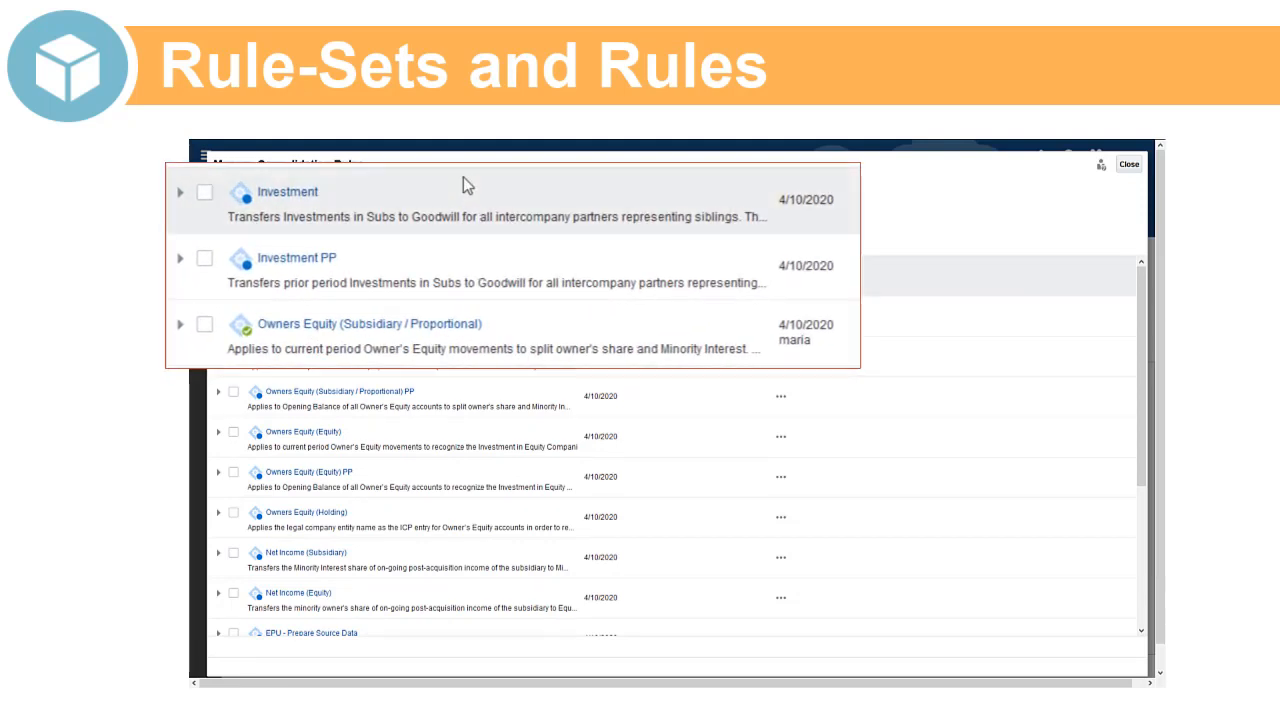
Navigate from the home page through Application > Consolidation to the Manage Consolidation Rules list
left_click(180, 192)
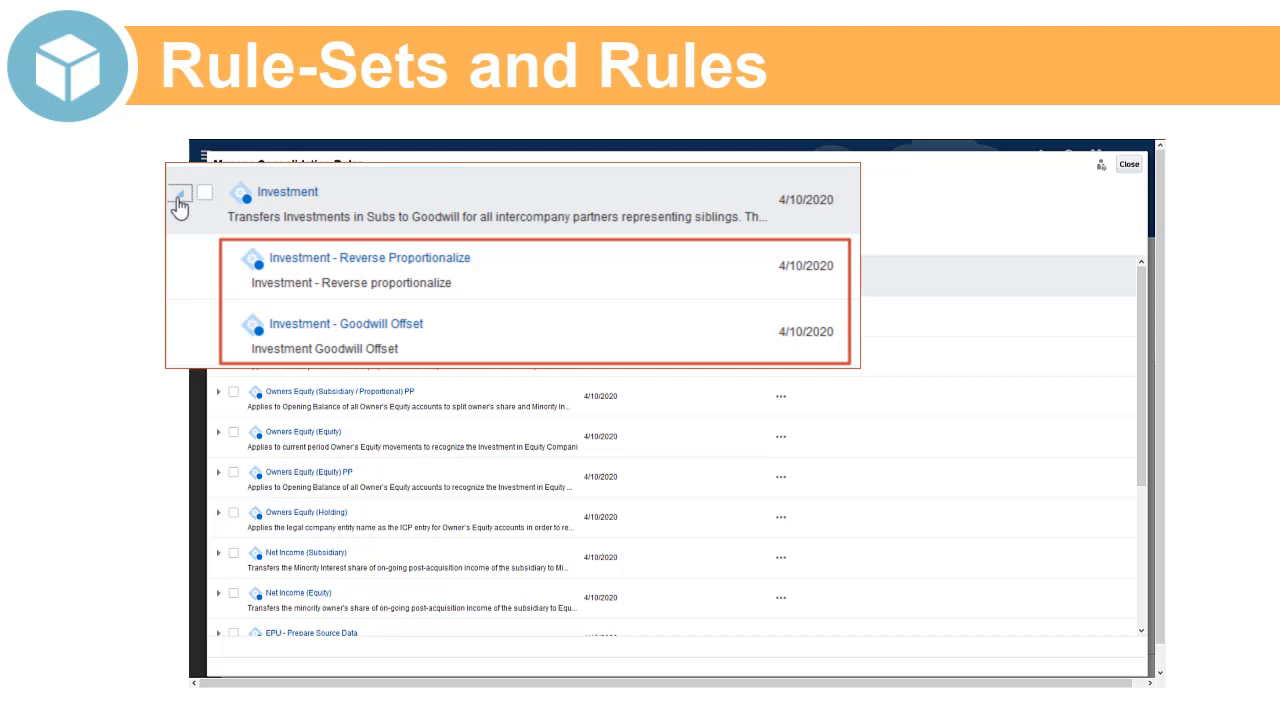
left_click(1128, 164)
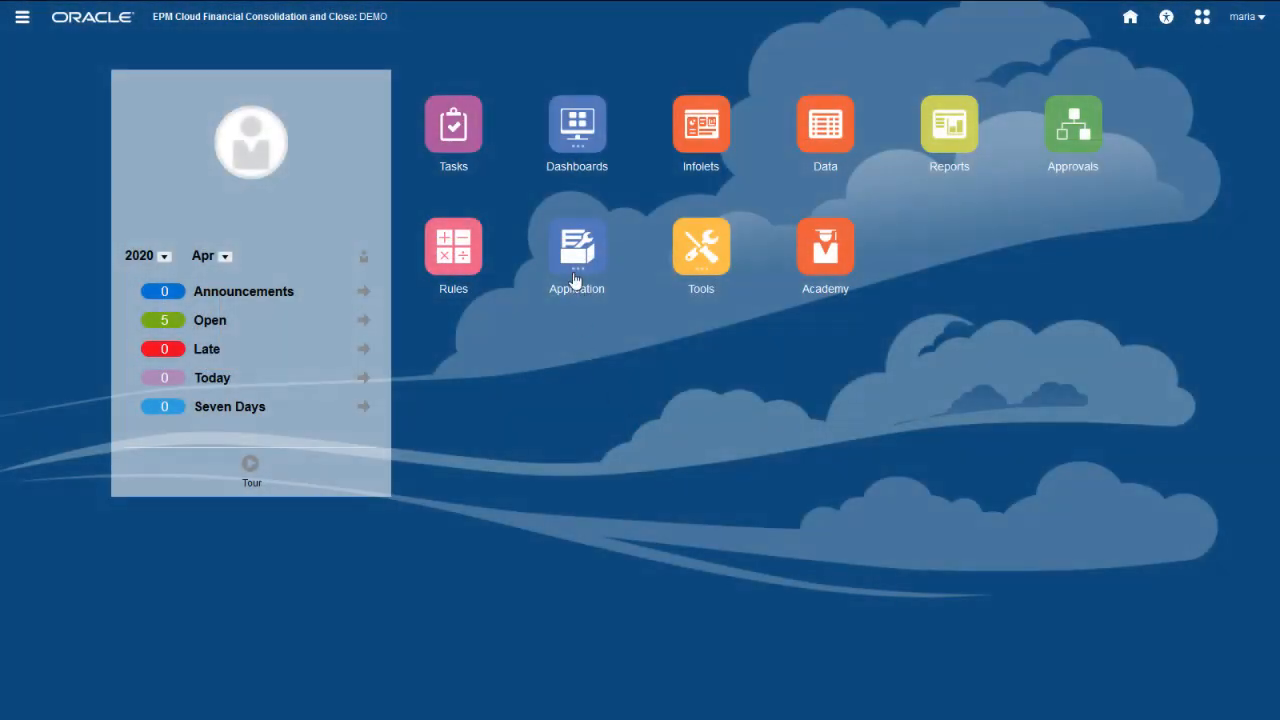
left_click(576, 248)
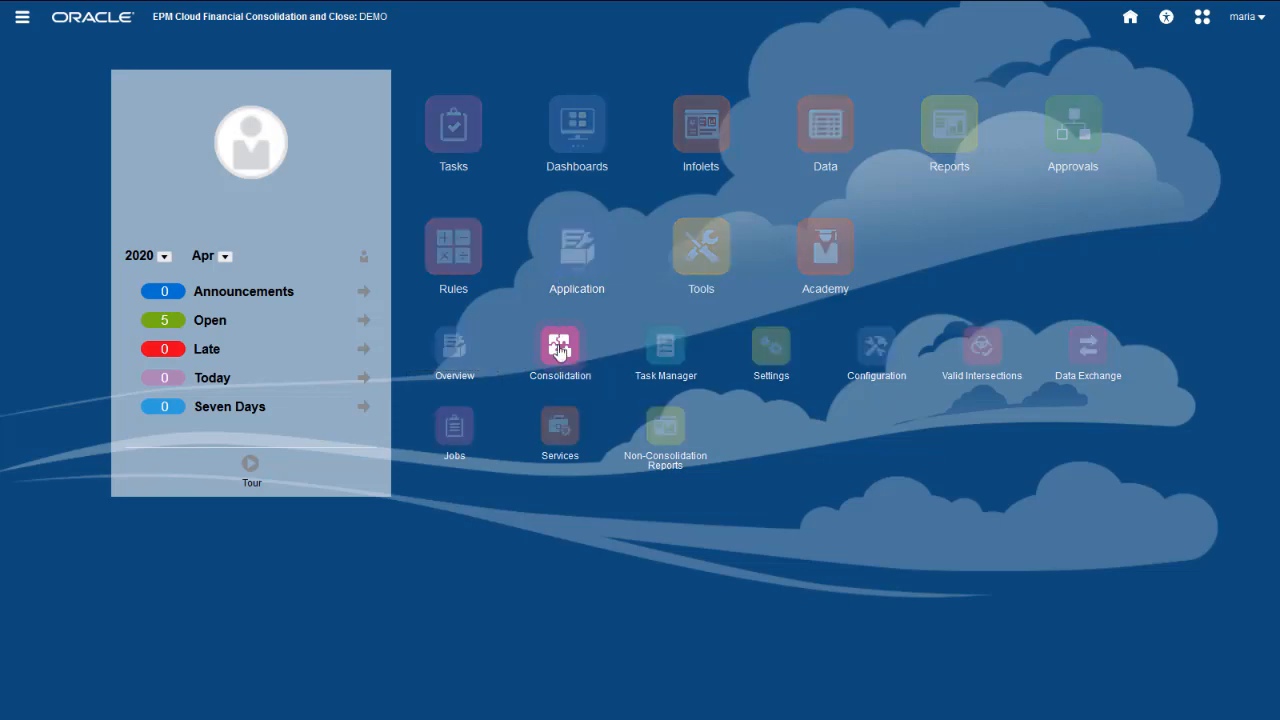
left_click(560, 348)
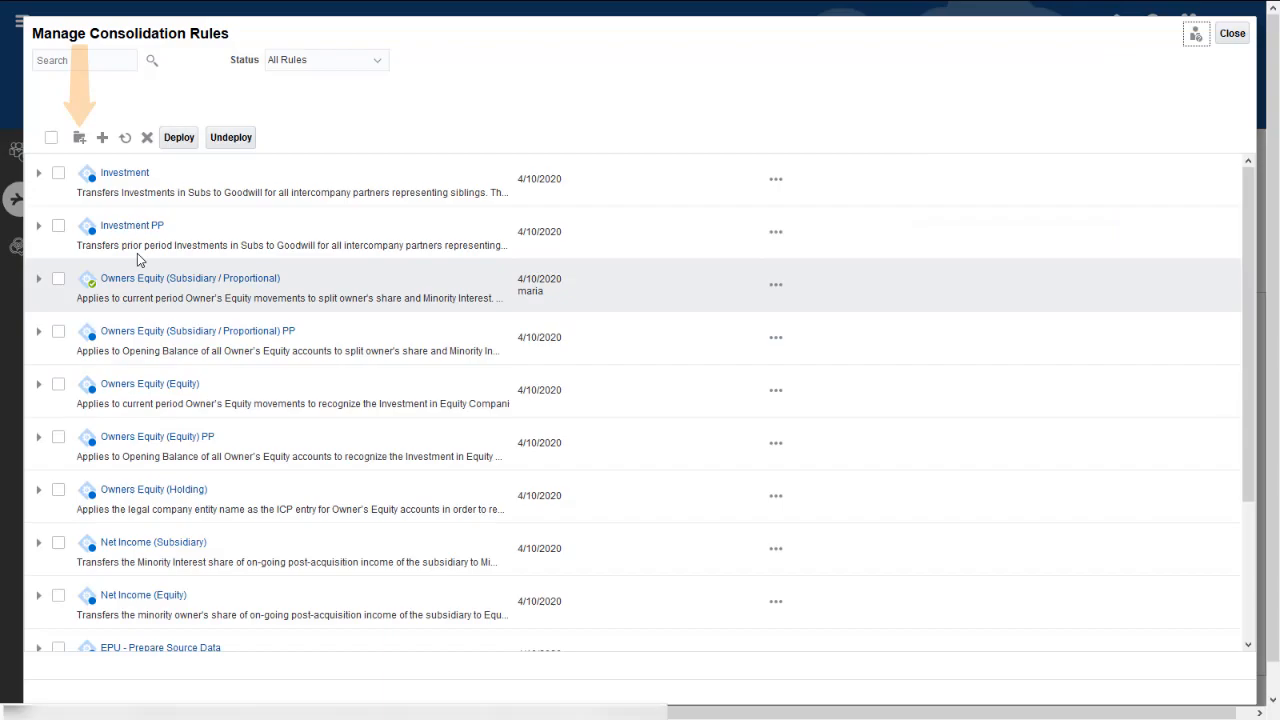
Create a new rule set and begin entering the name 'Equity Adjustment for Subsidiaries'
left_click(102, 136)
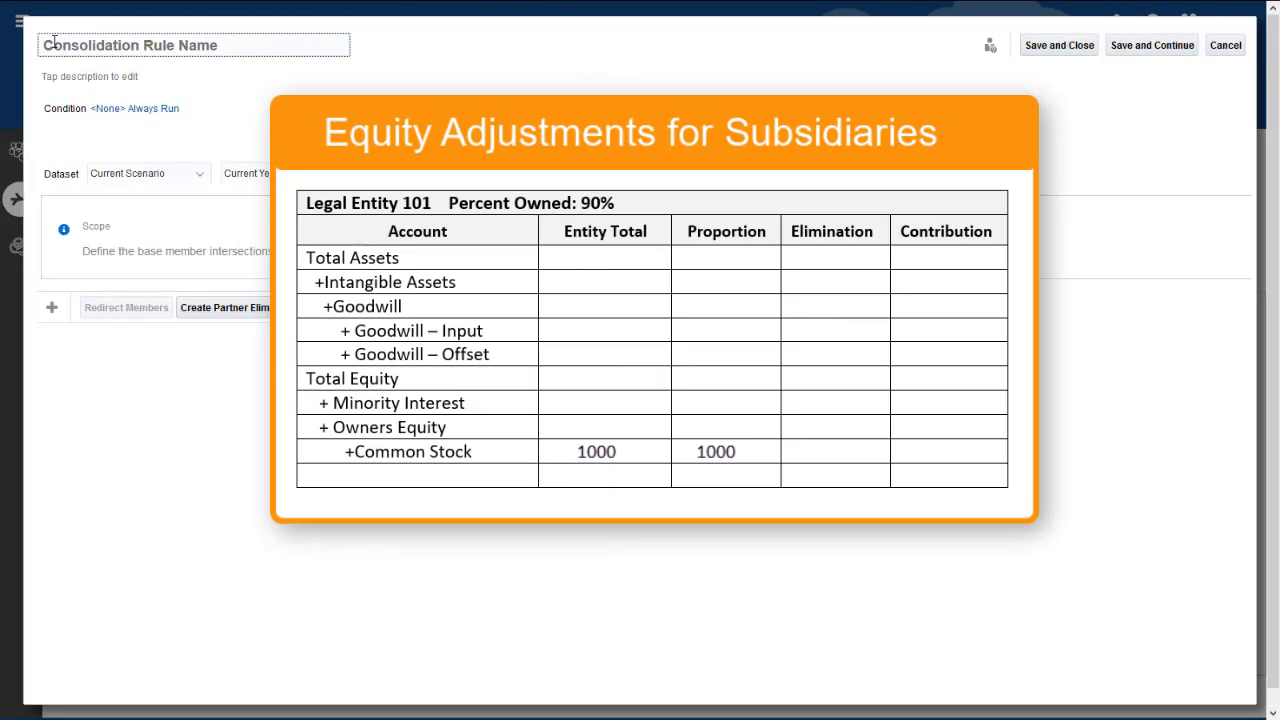
left_click(604, 452)
type("Equity Adjustment for Subsidiaries")
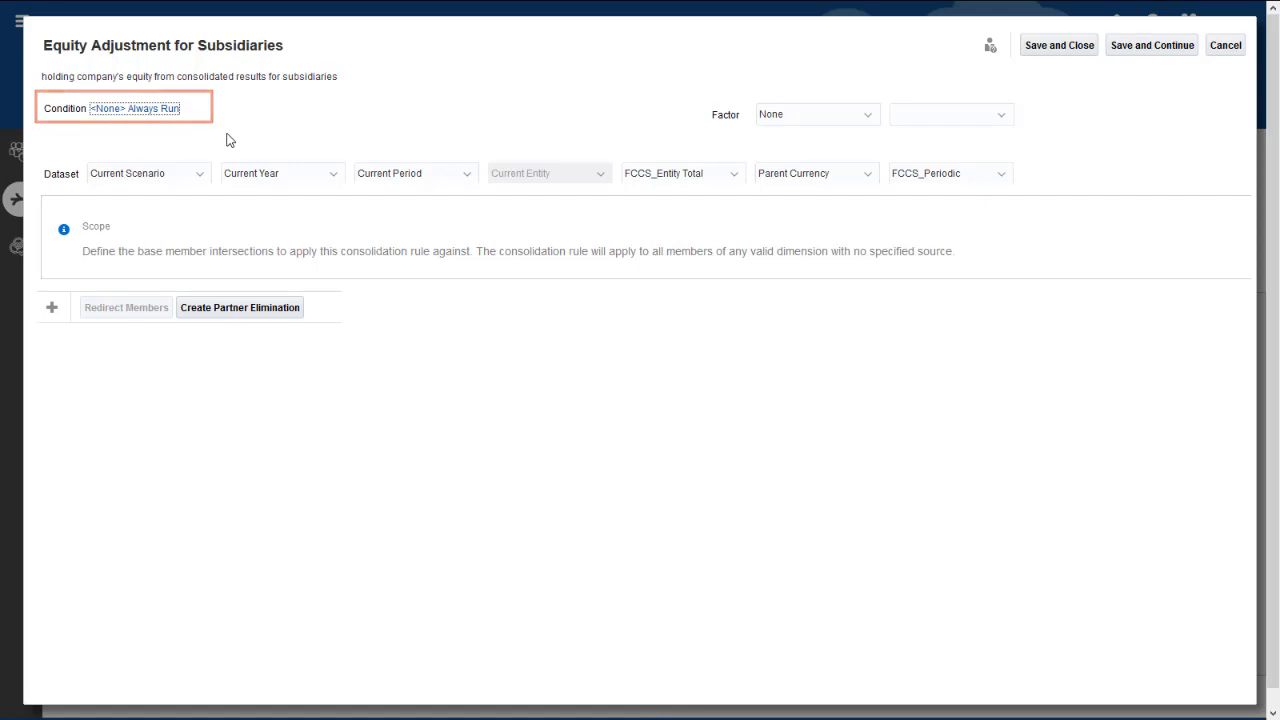
Set the rule set condition to FCCS_Total Data Source <> 0 and go to advanced editing
left_click(140, 108)
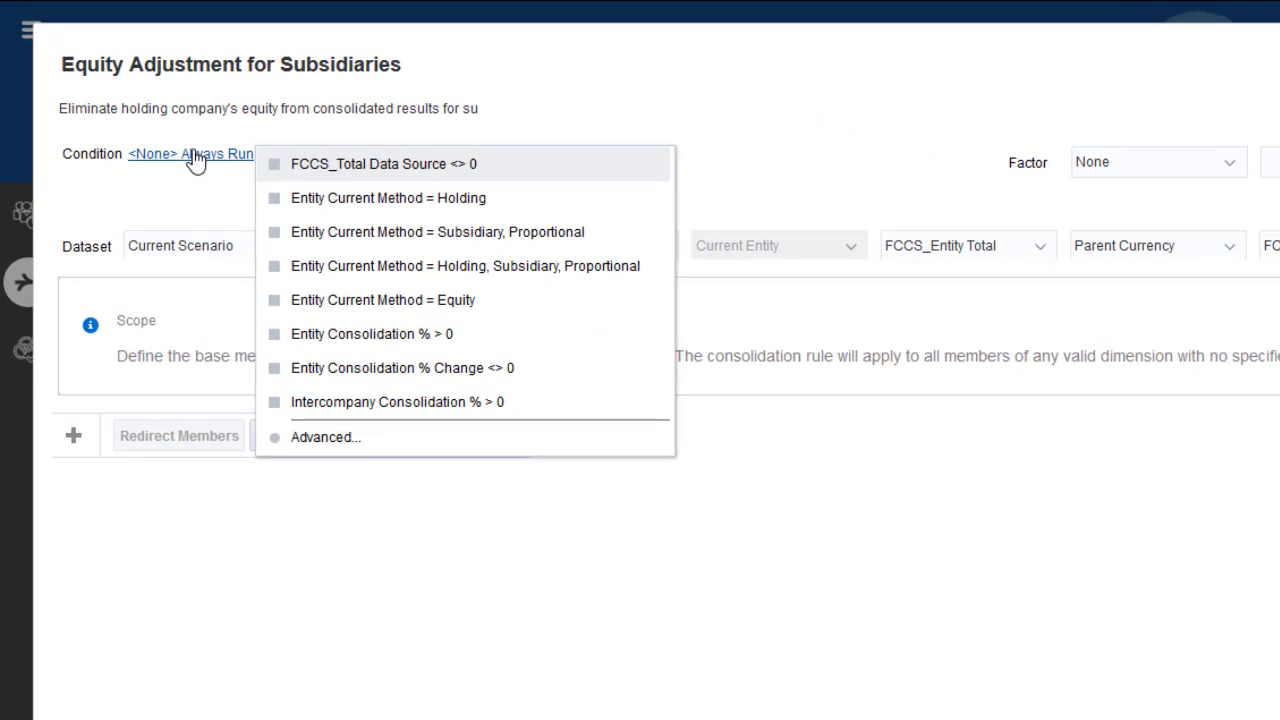
mouse_move(630, 576)
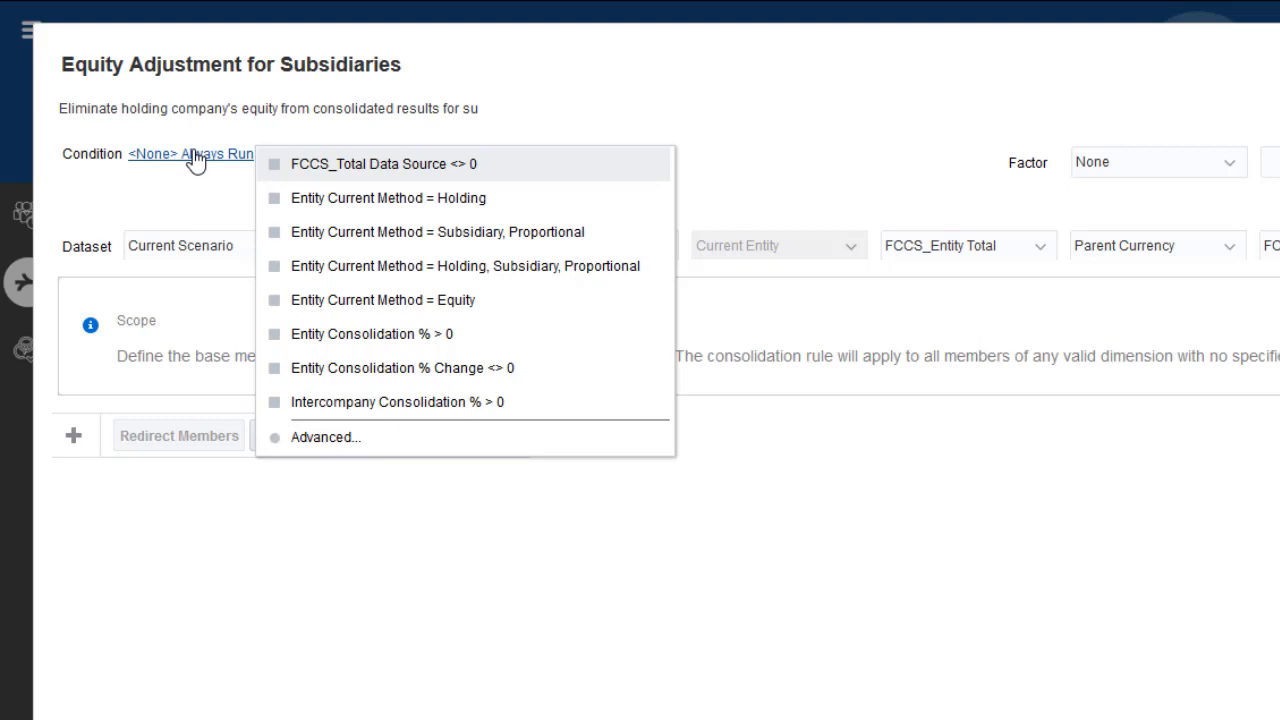
left_click(384, 164)
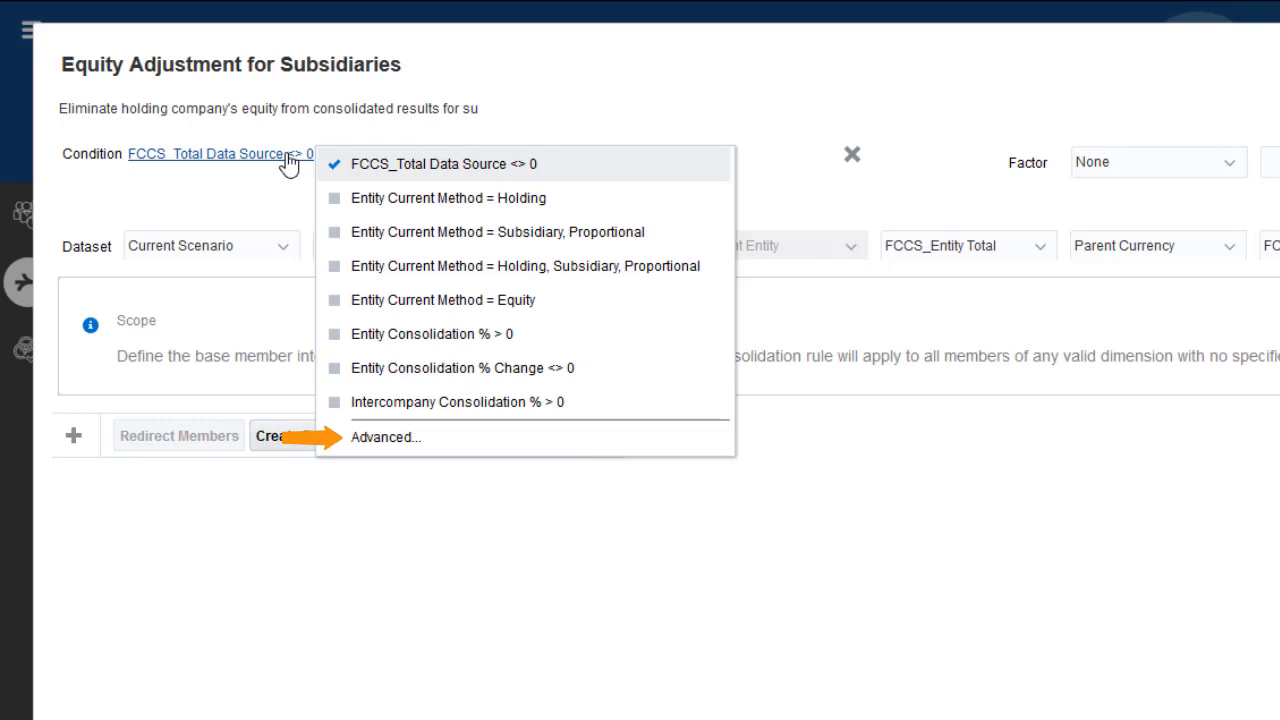
mouse_move(390, 450)
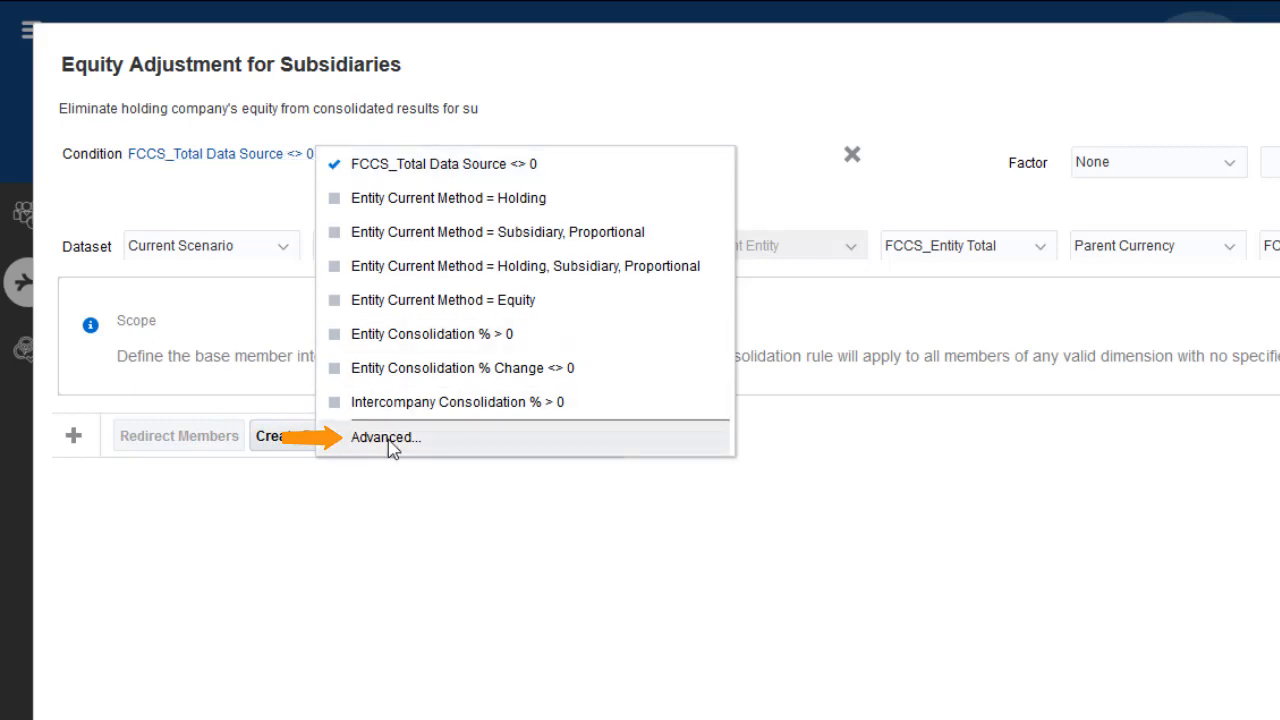
left_click(384, 438)
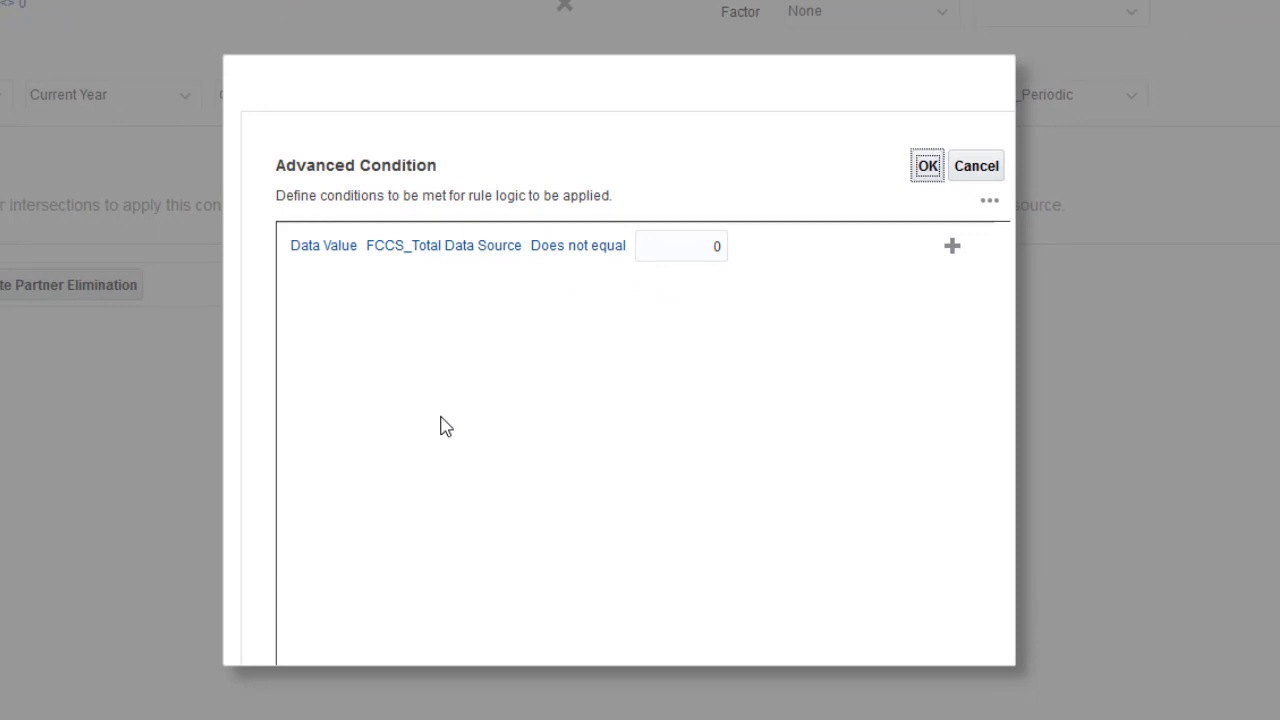
Add an AND condition Entity Current Method Equals Subsidiary and confirm the combined condition
left_click(952, 244)
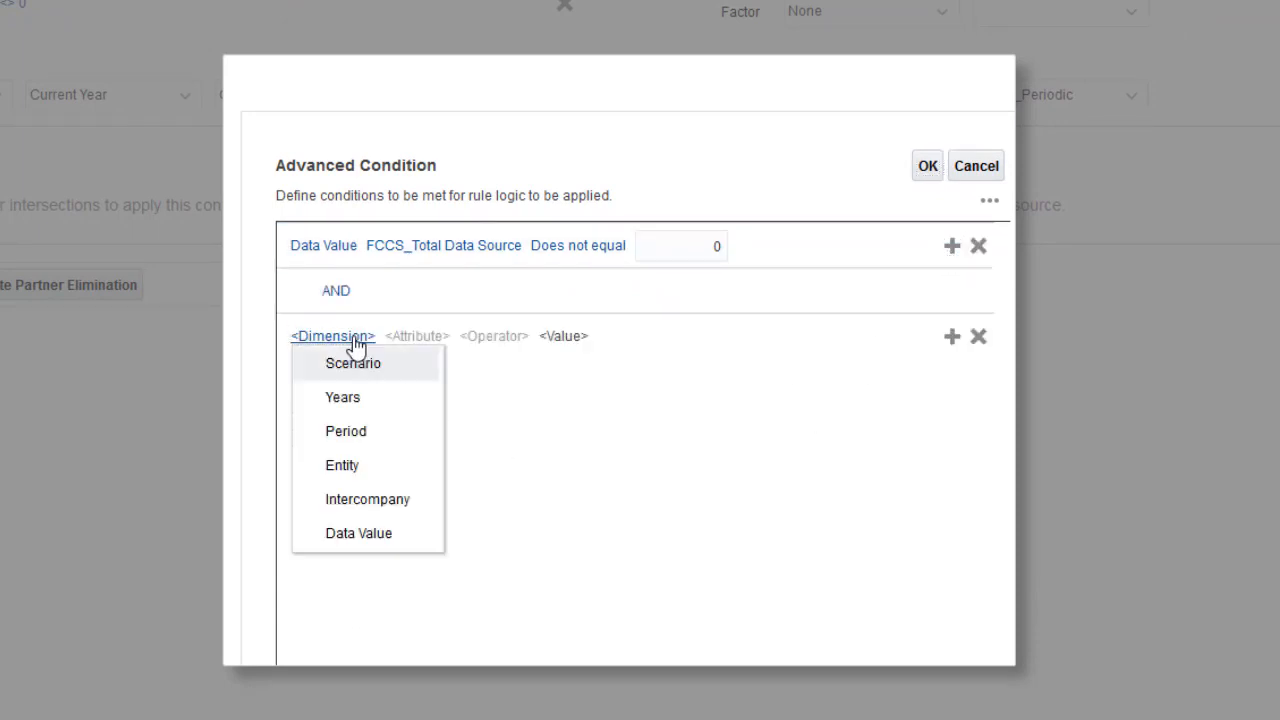
left_click(340, 464)
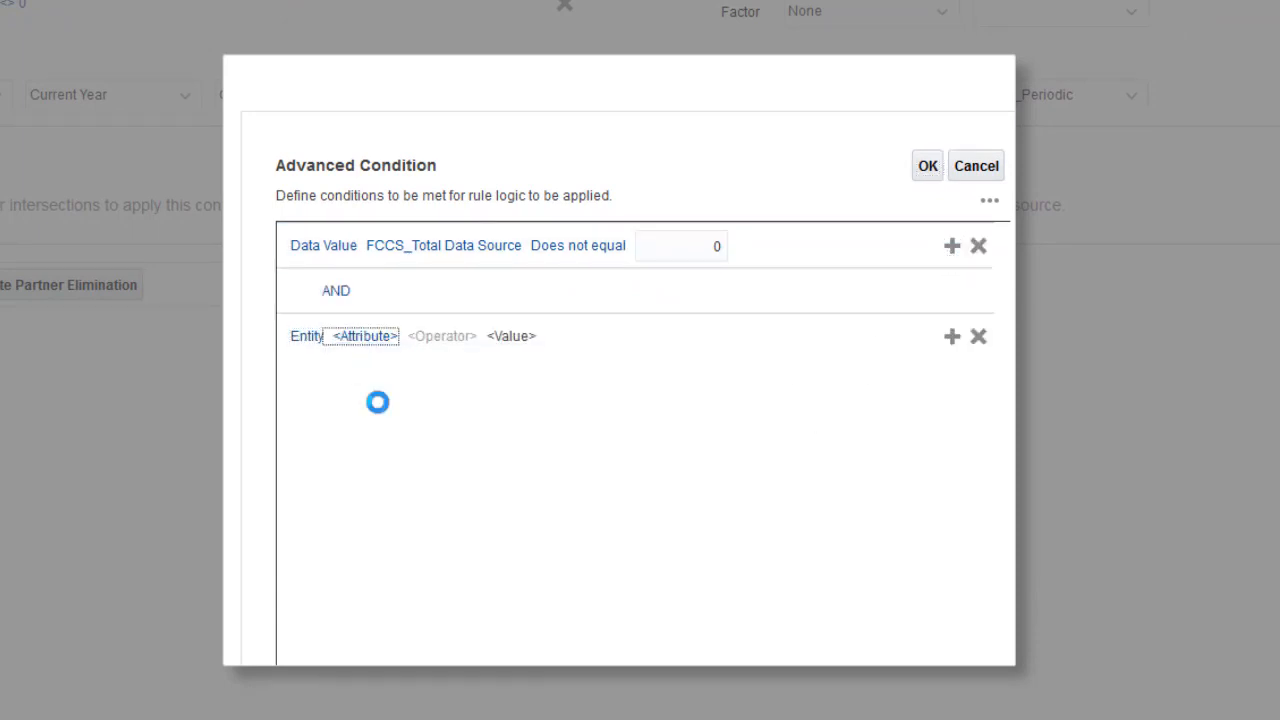
left_click(362, 336)
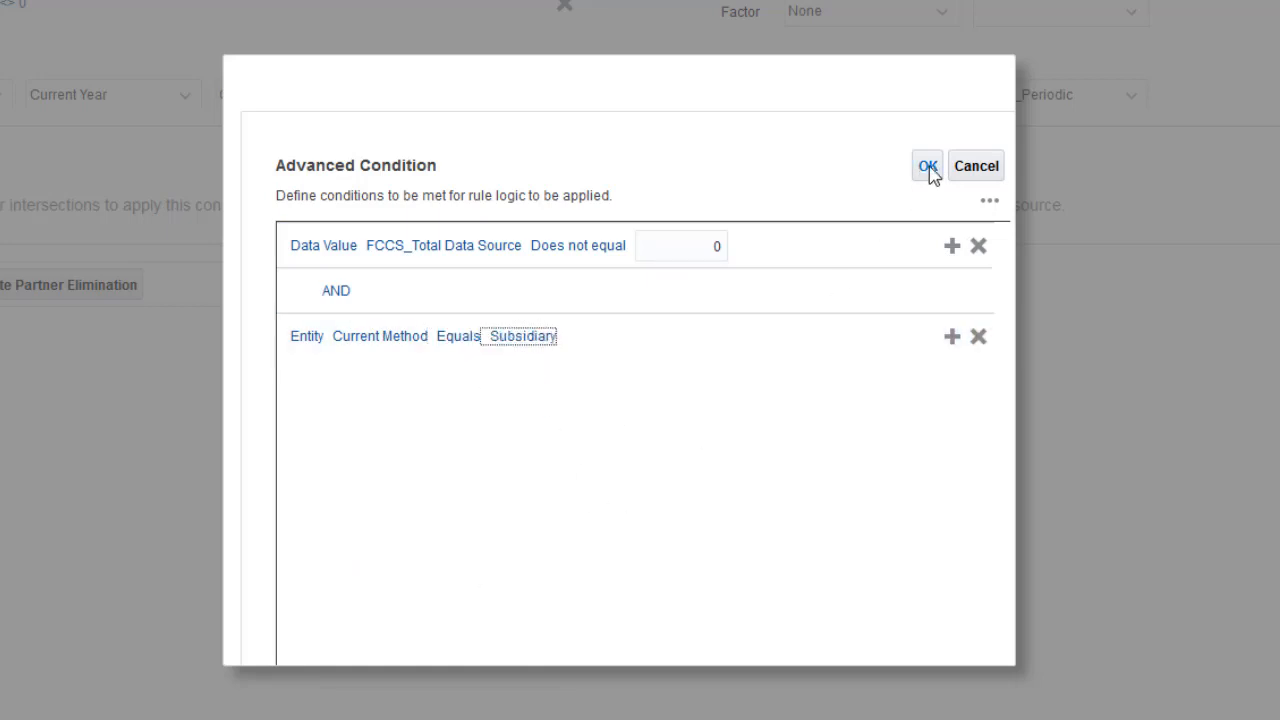
left_click(926, 164)
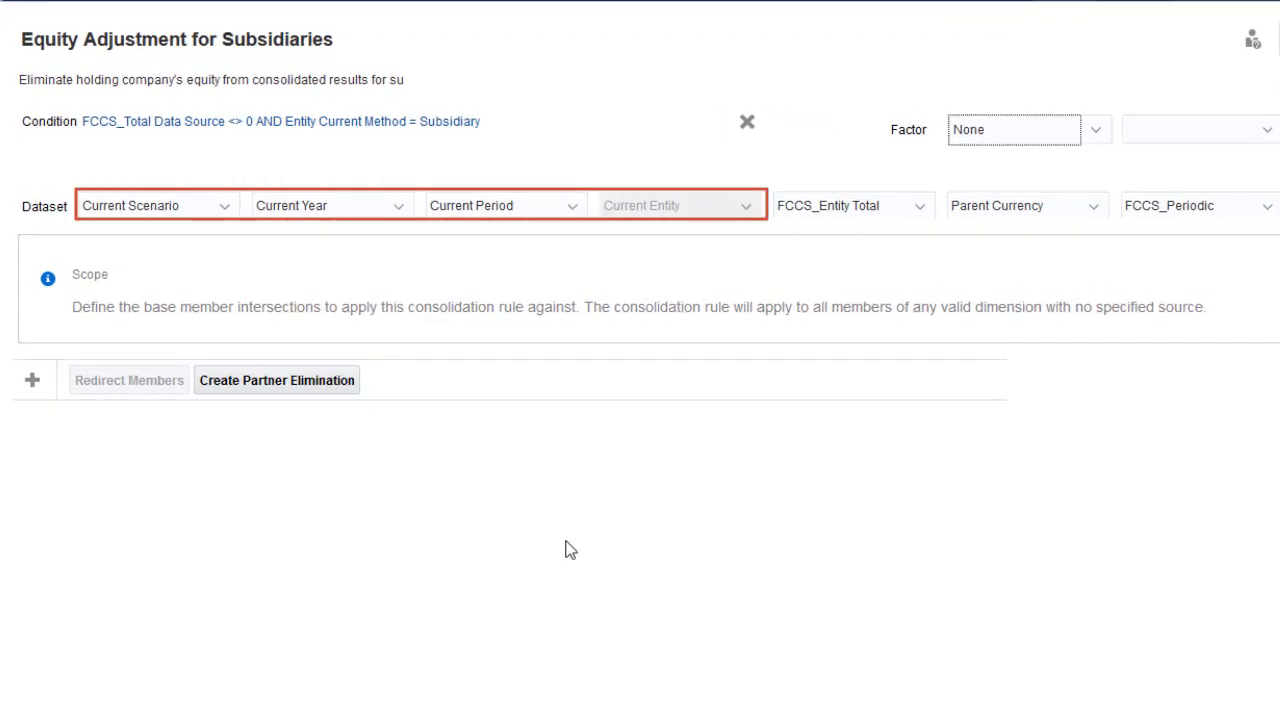
mouse_move(592, 532)
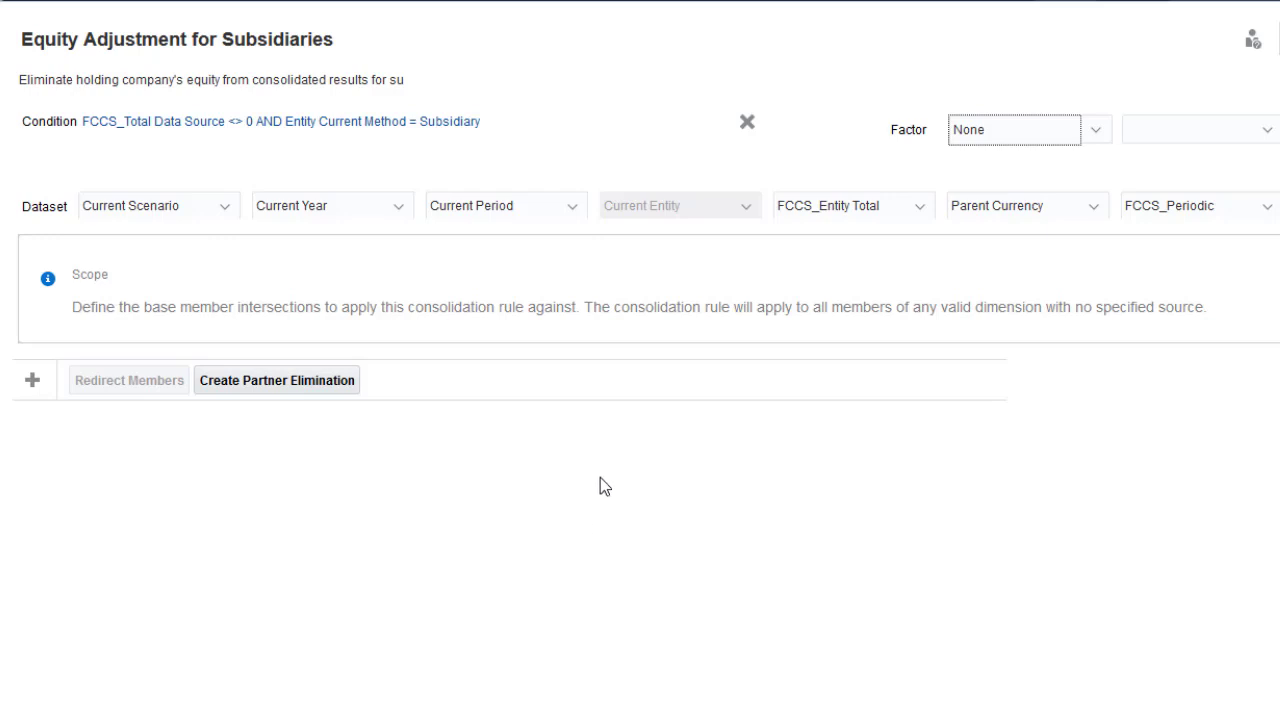
left_click(568, 206)
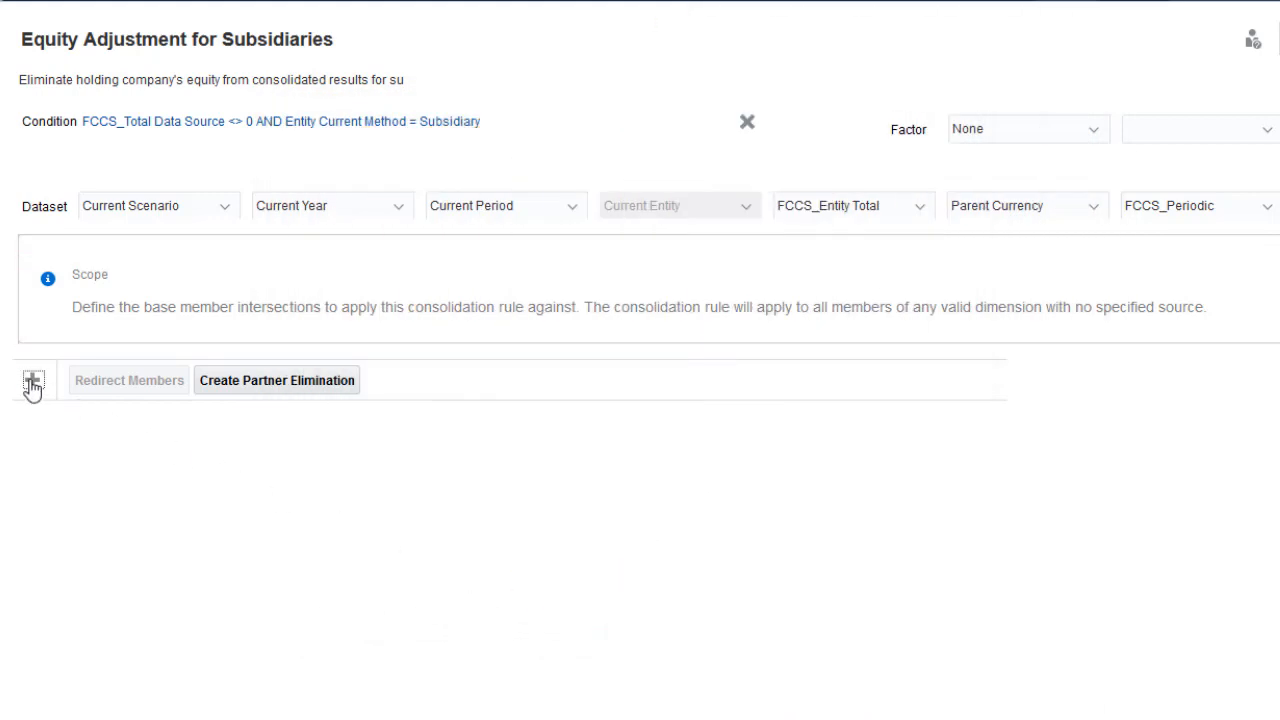
Add an Account scope with ILvl0Descendants of Total Equity
left_click(32, 380)
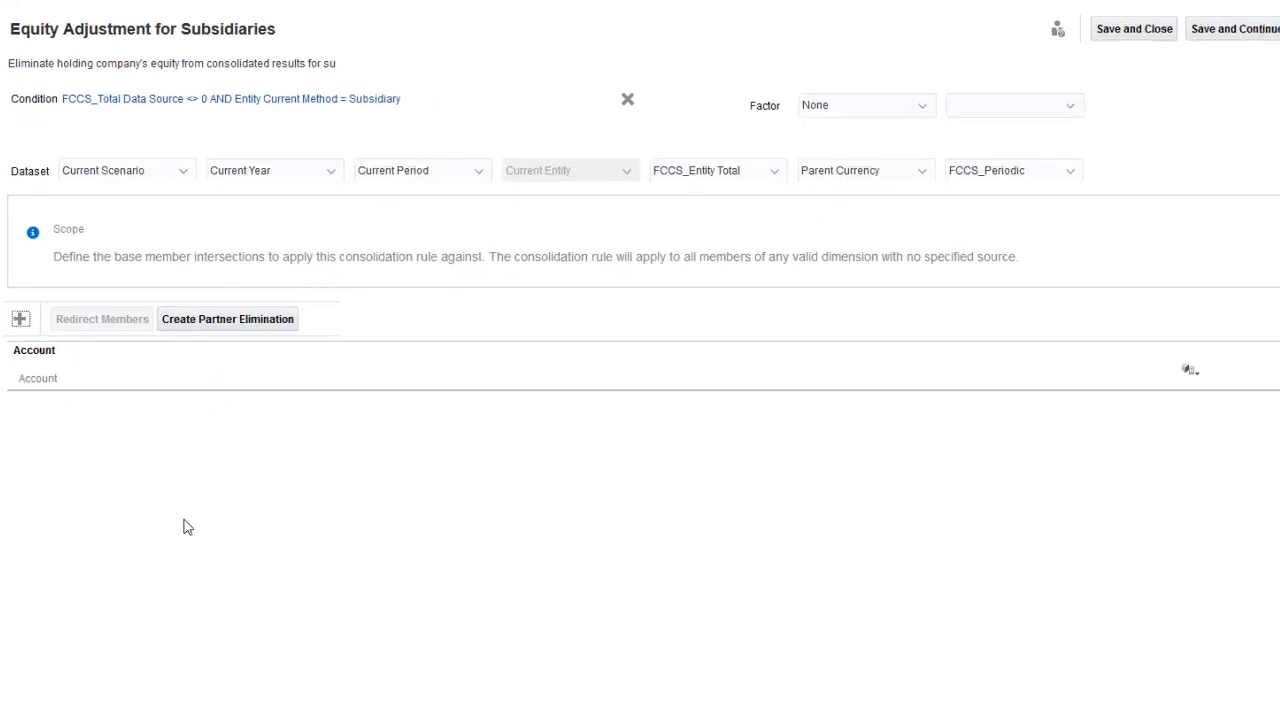
left_click(1188, 368)
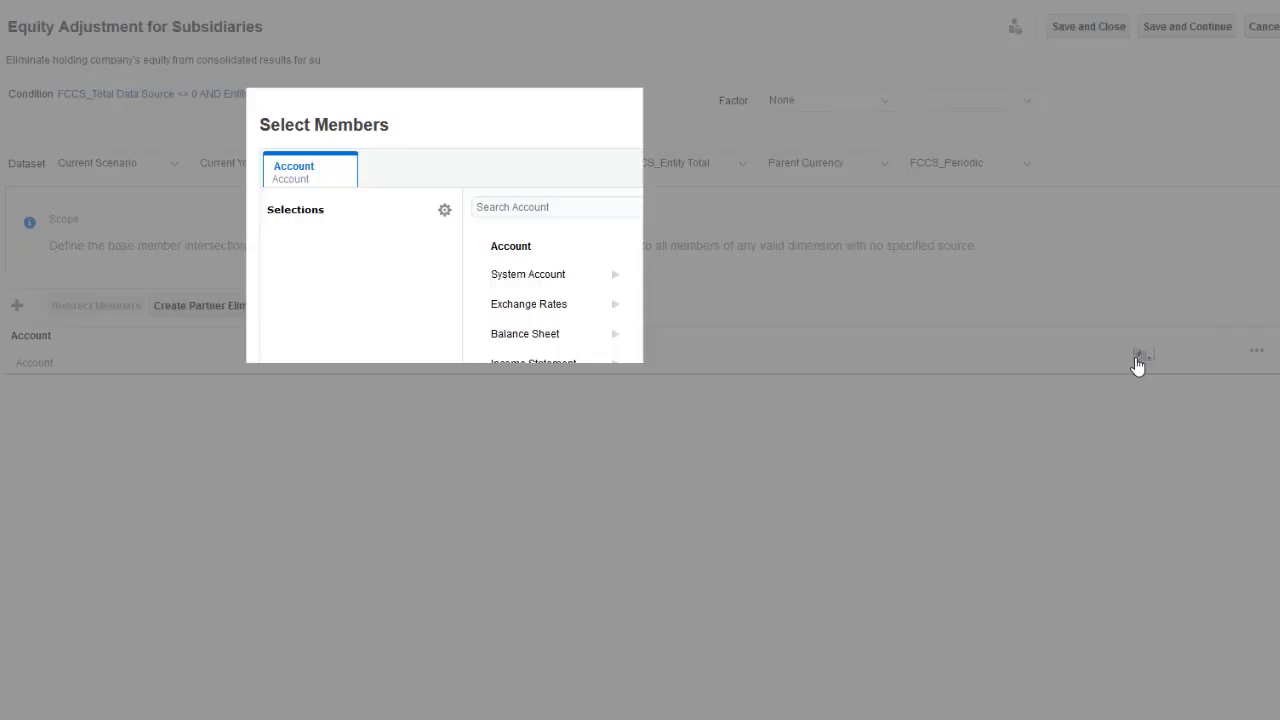
type("total equity")
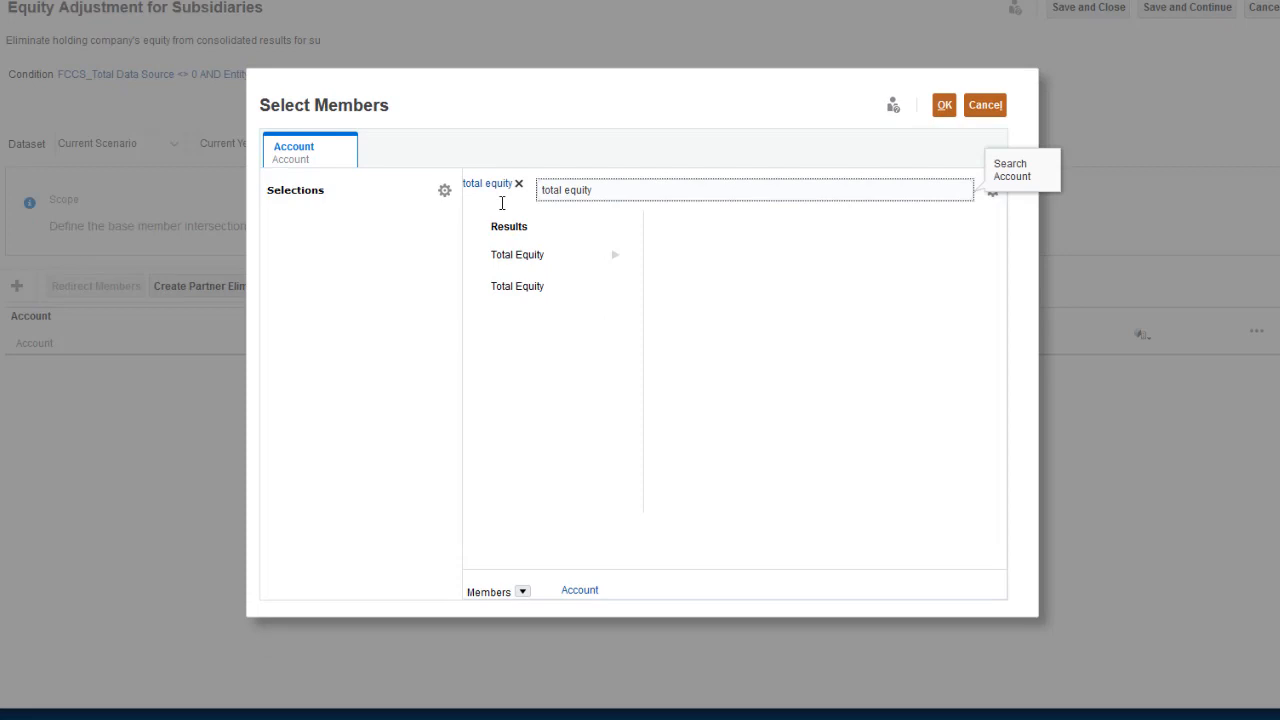
left_click(600, 306)
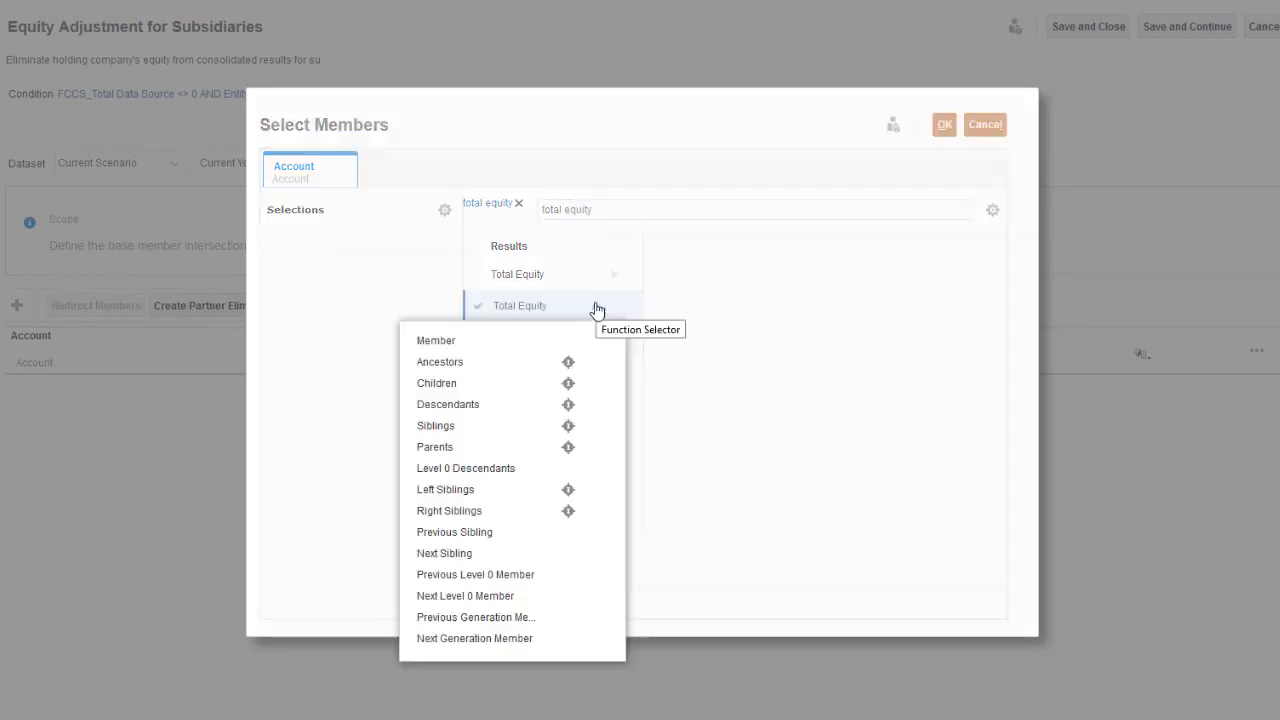
left_click(464, 468)
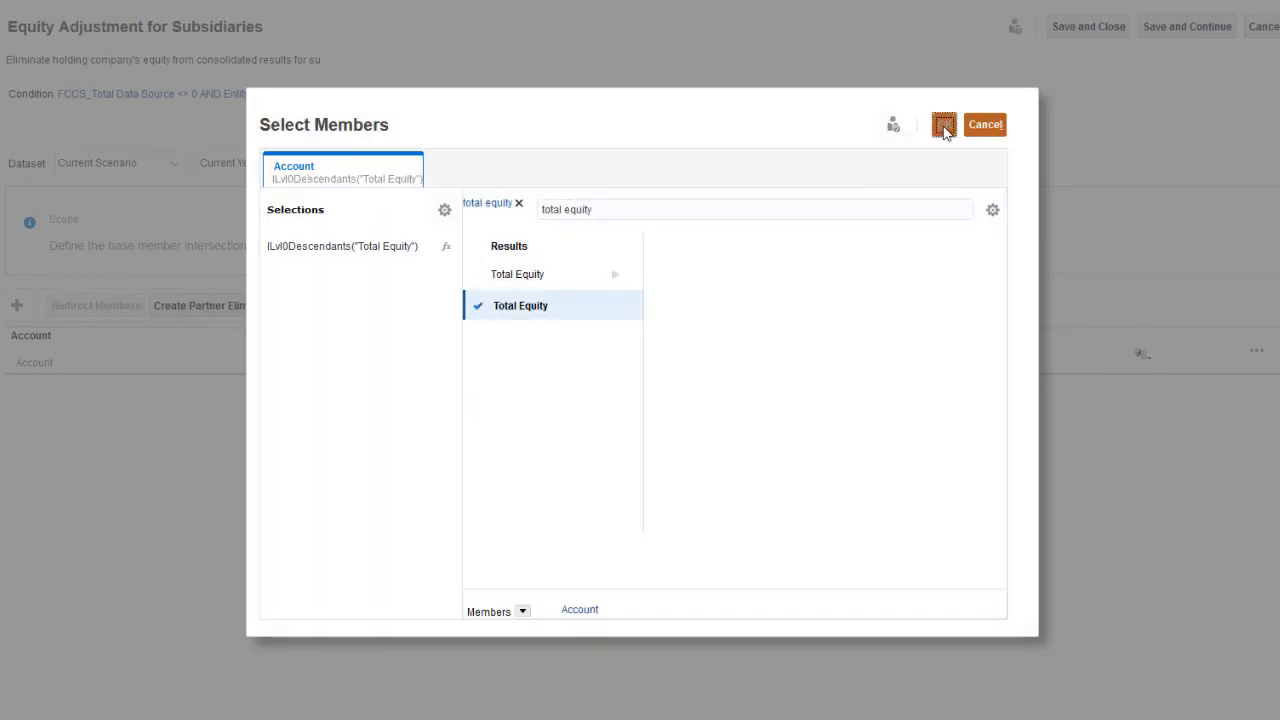
left_click(944, 124)
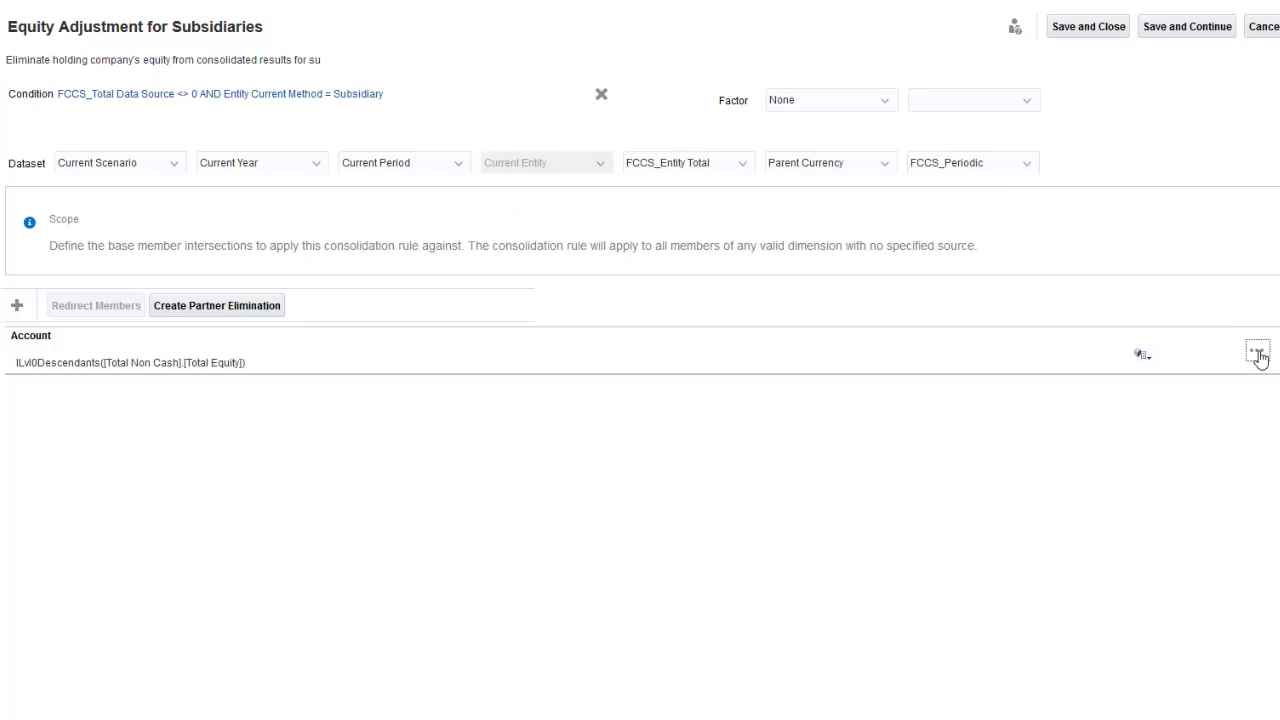
Add an Account exclusion row for CTA, Retained Earnings Current and Other Reserves
left_click(1262, 352)
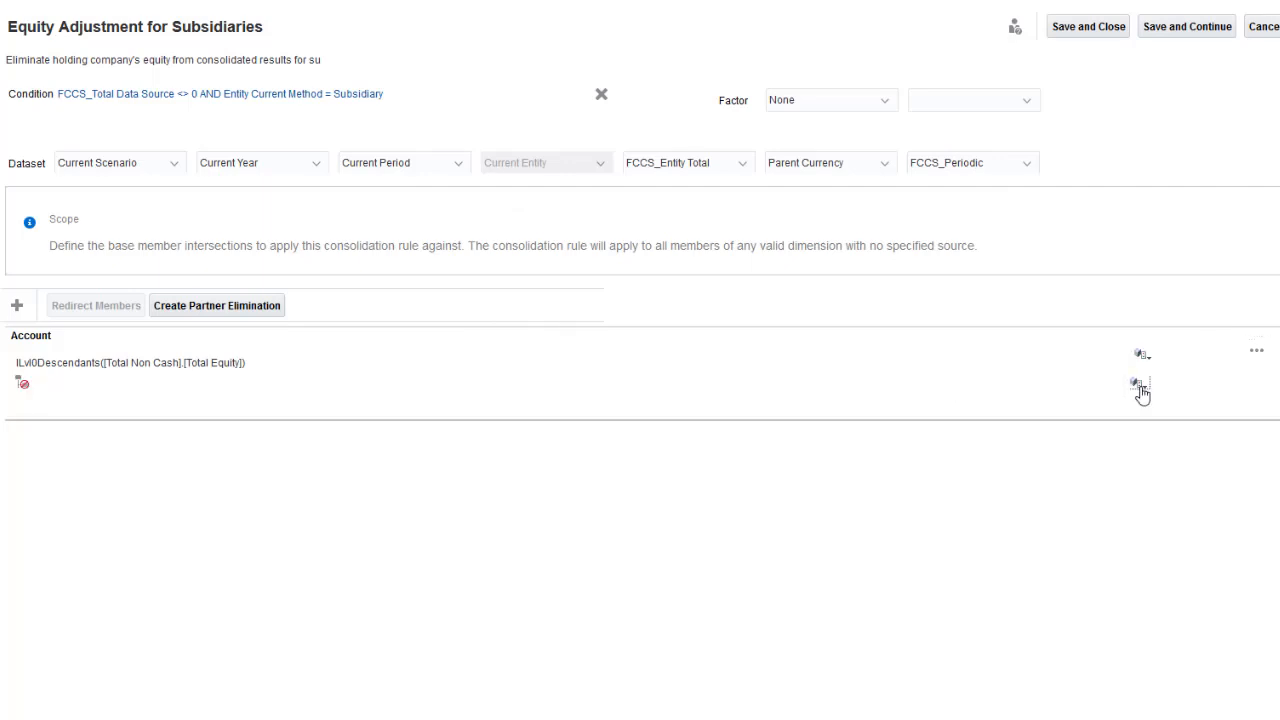
left_click(1140, 386)
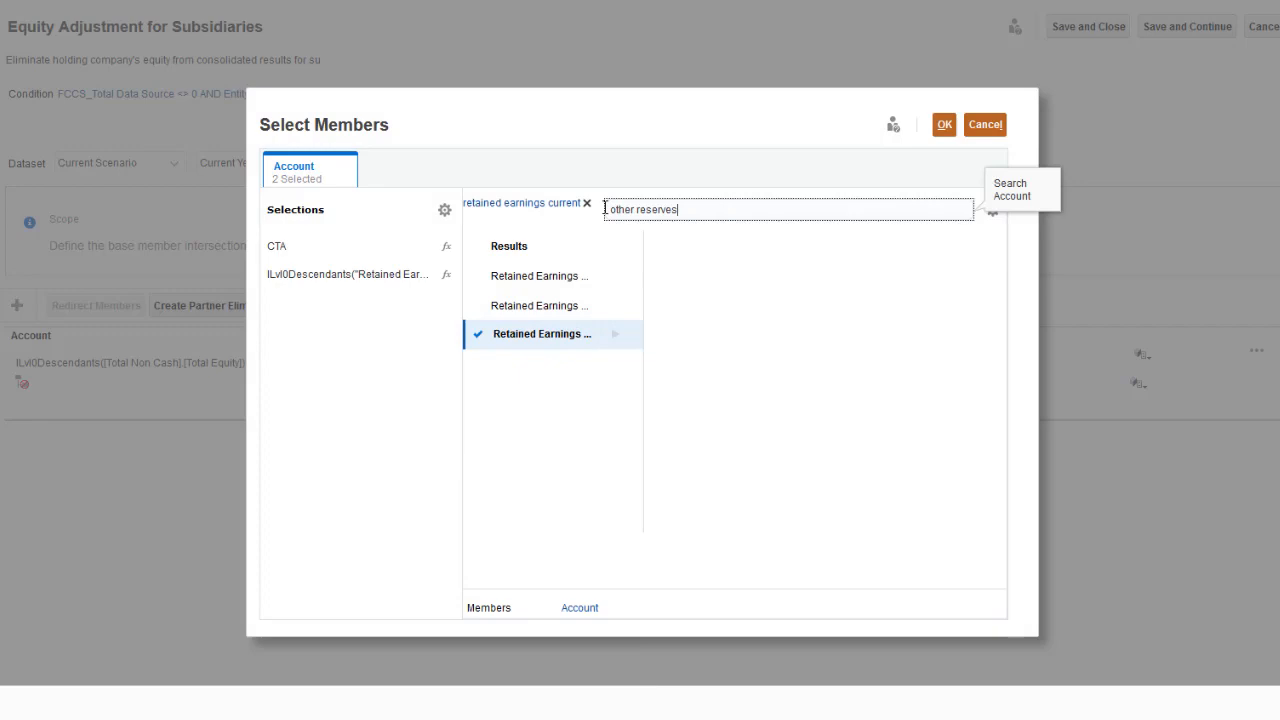
left_click(944, 124)
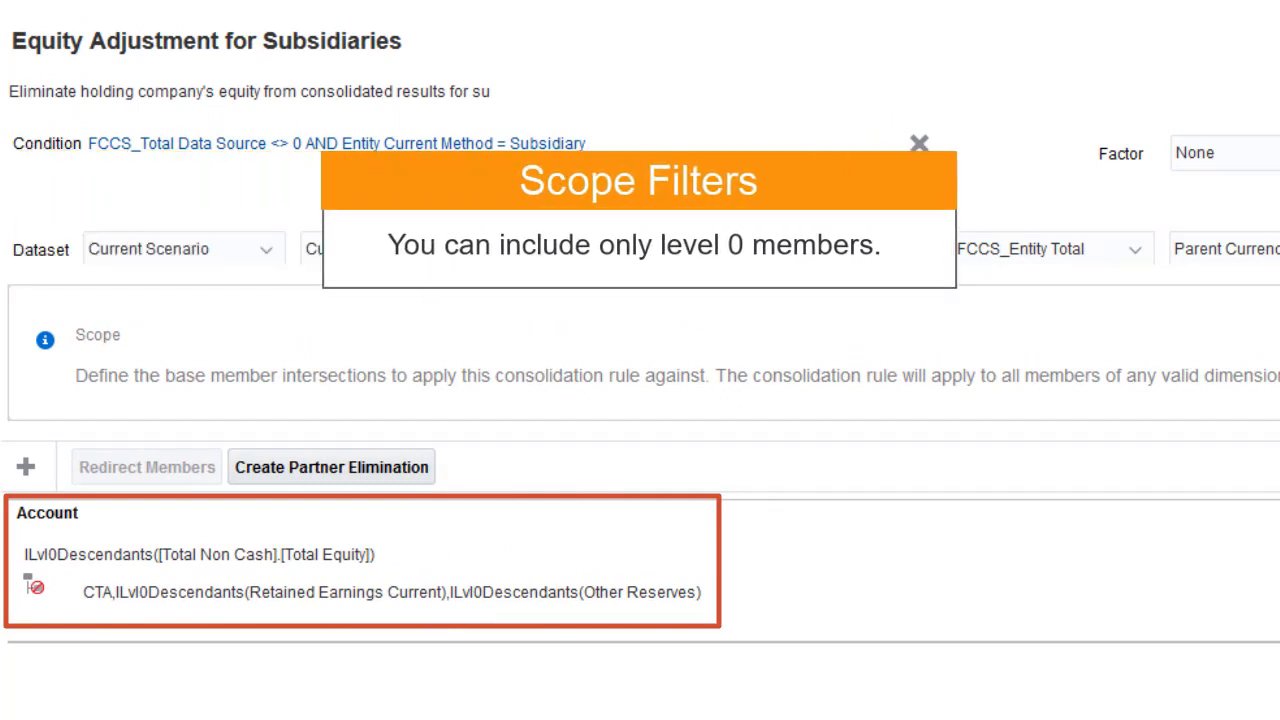
Add Intercompany, Data Source and Movement scope filters at level 0 and start a Movement exclusion row
left_click(920, 140)
type("ILvl0Descend")
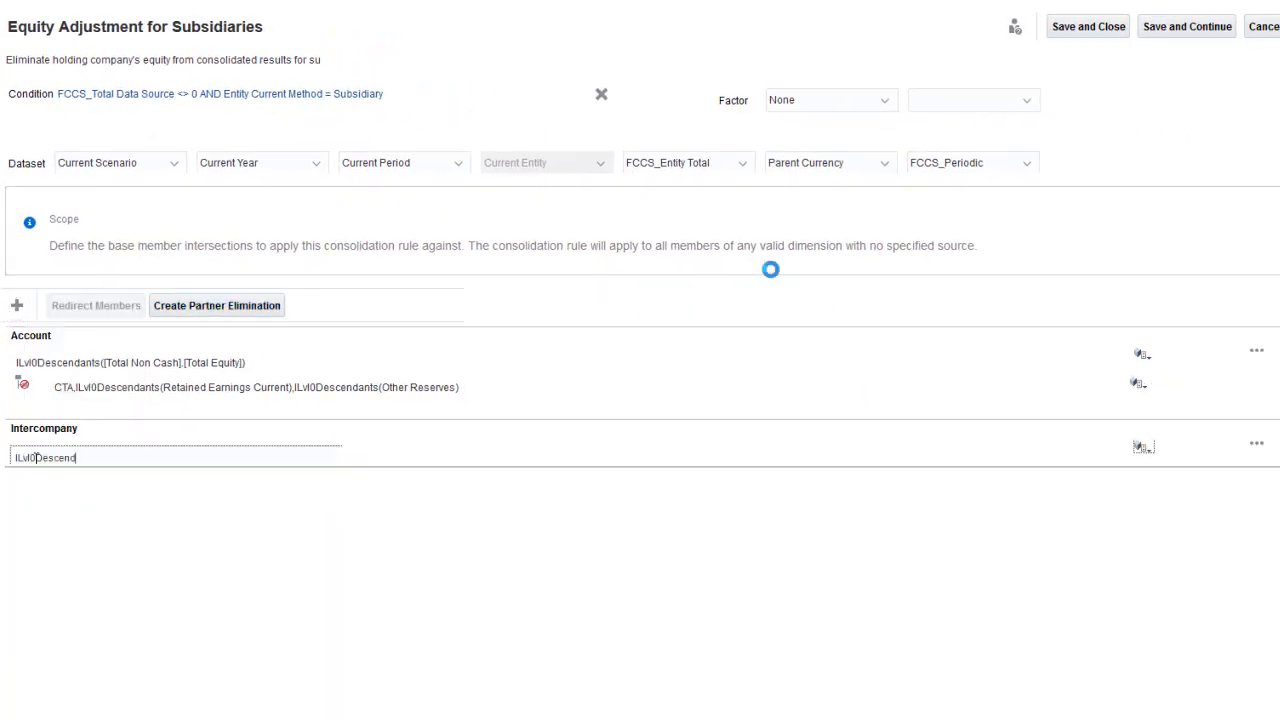
left_click(16, 304)
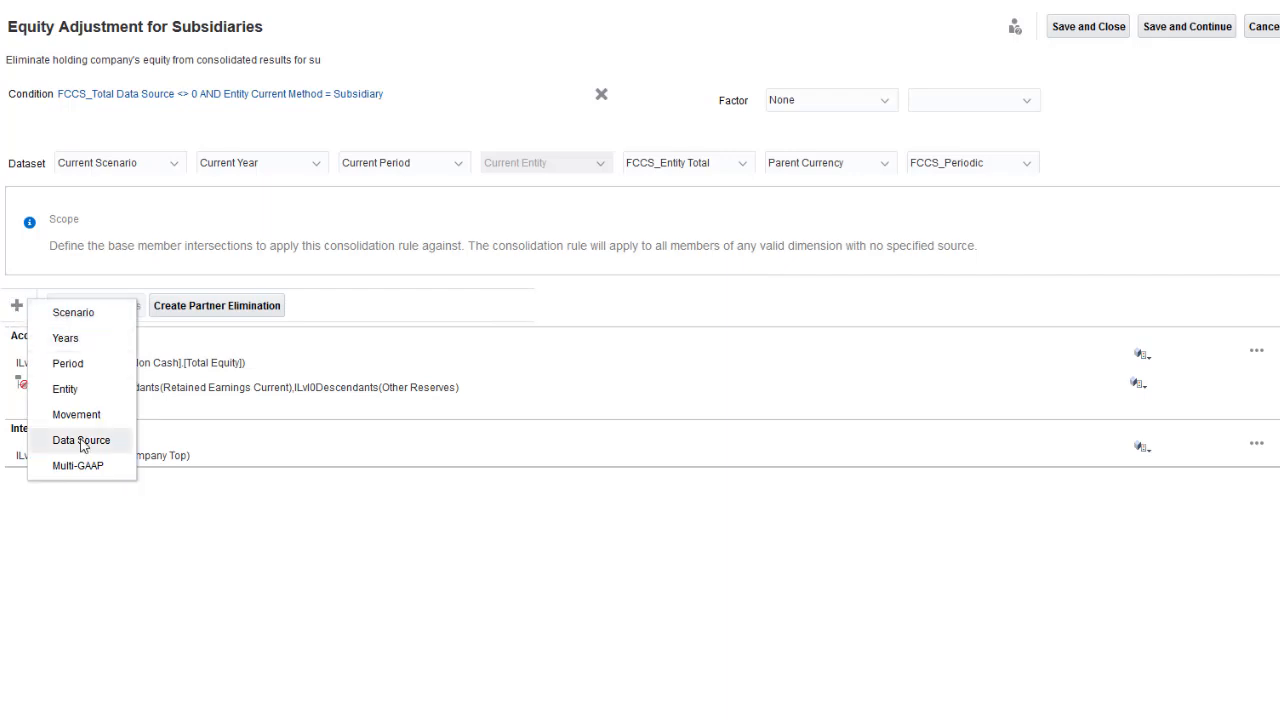
left_click(80, 440)
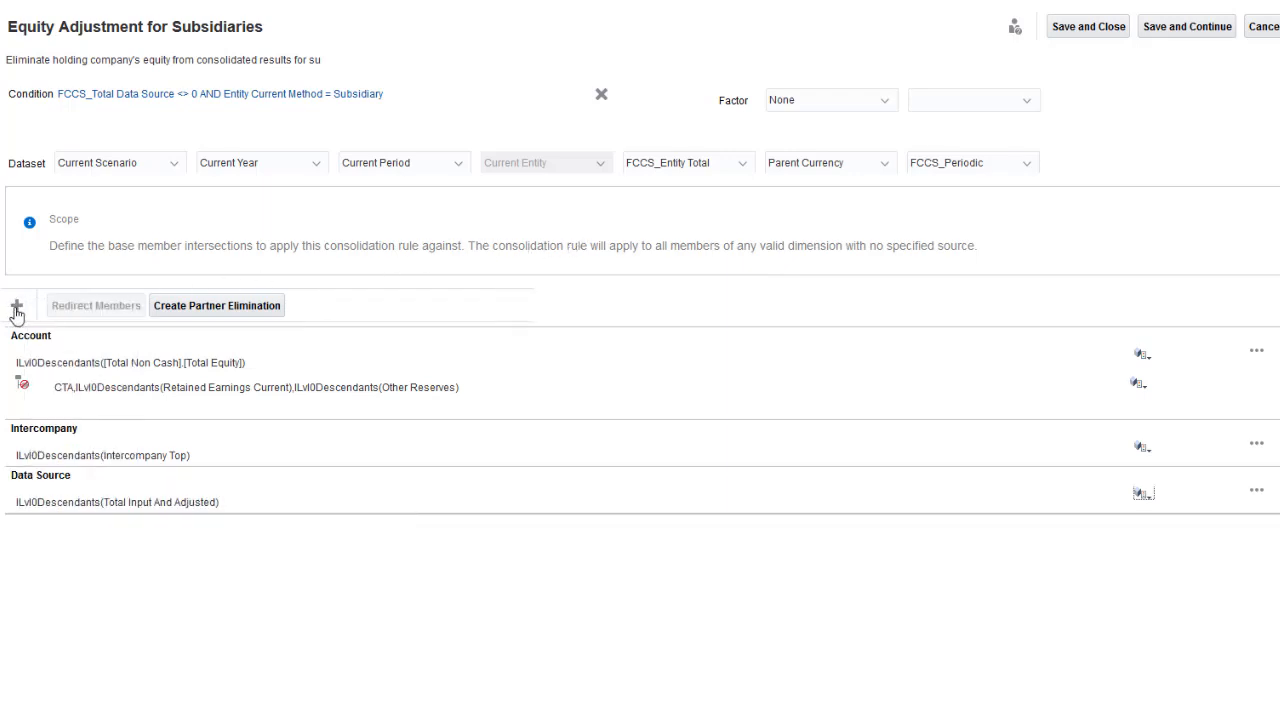
left_click(14, 306)
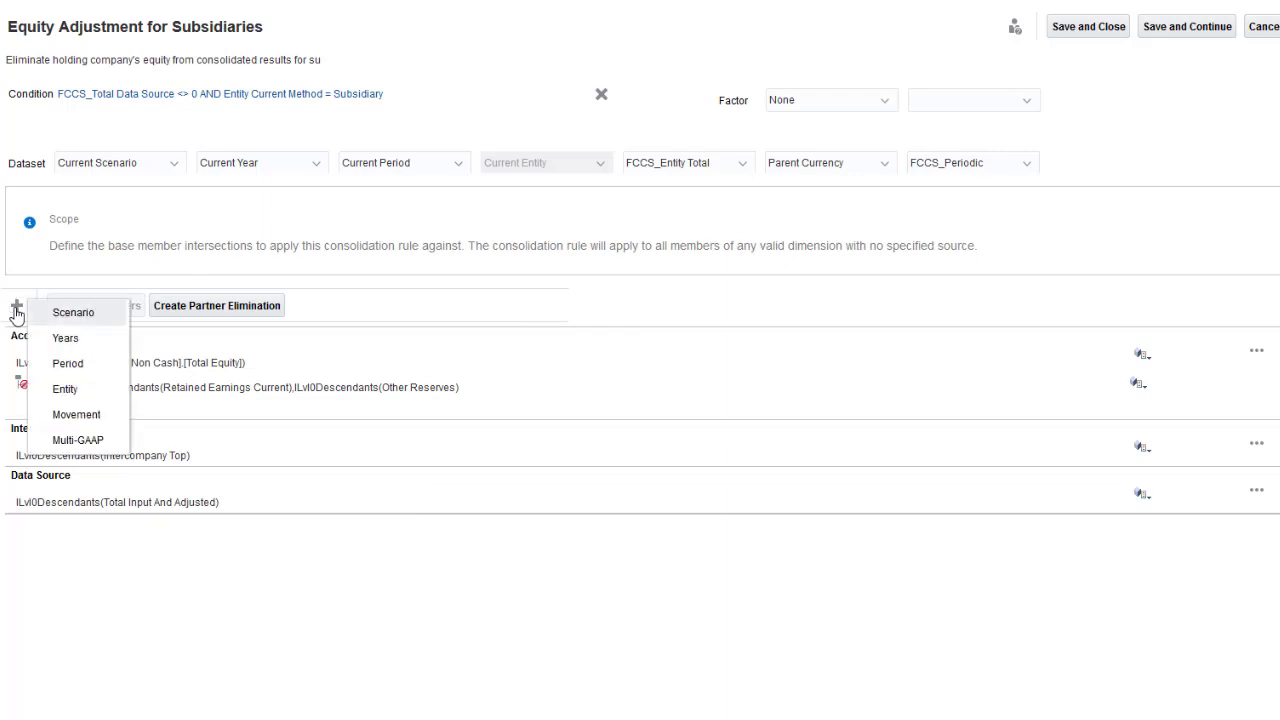
left_click(76, 414)
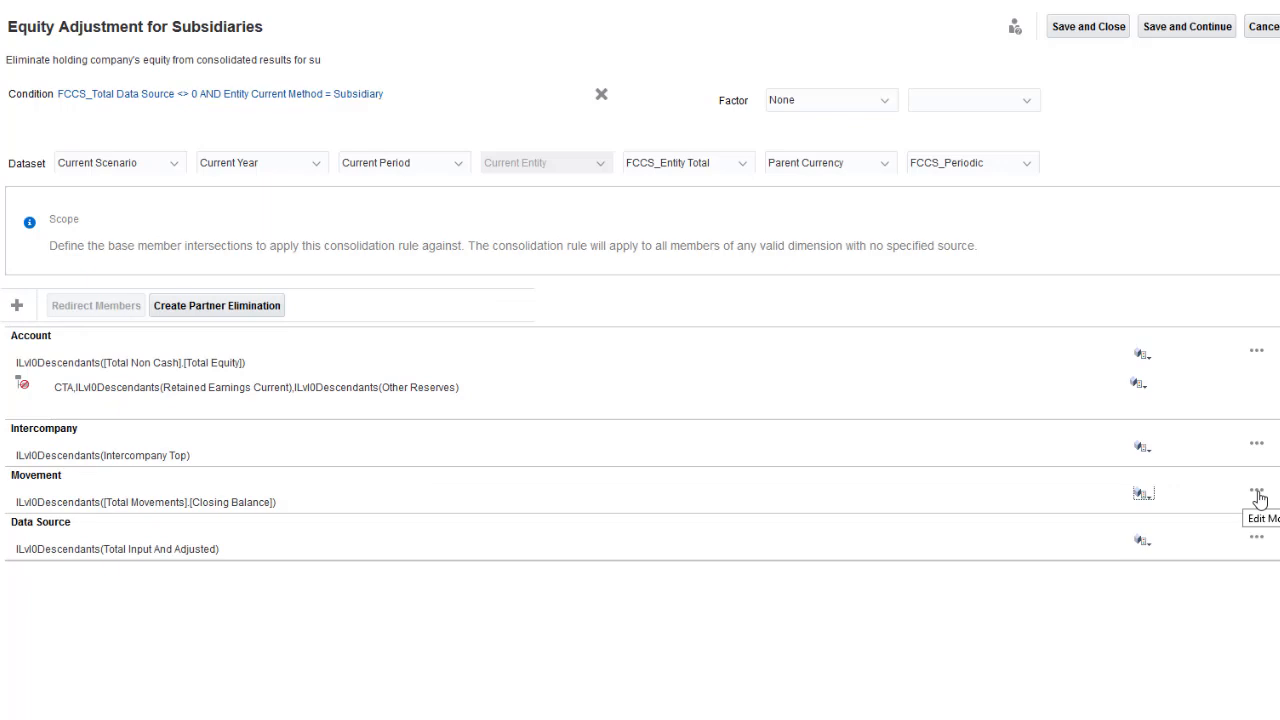
left_click(1256, 490)
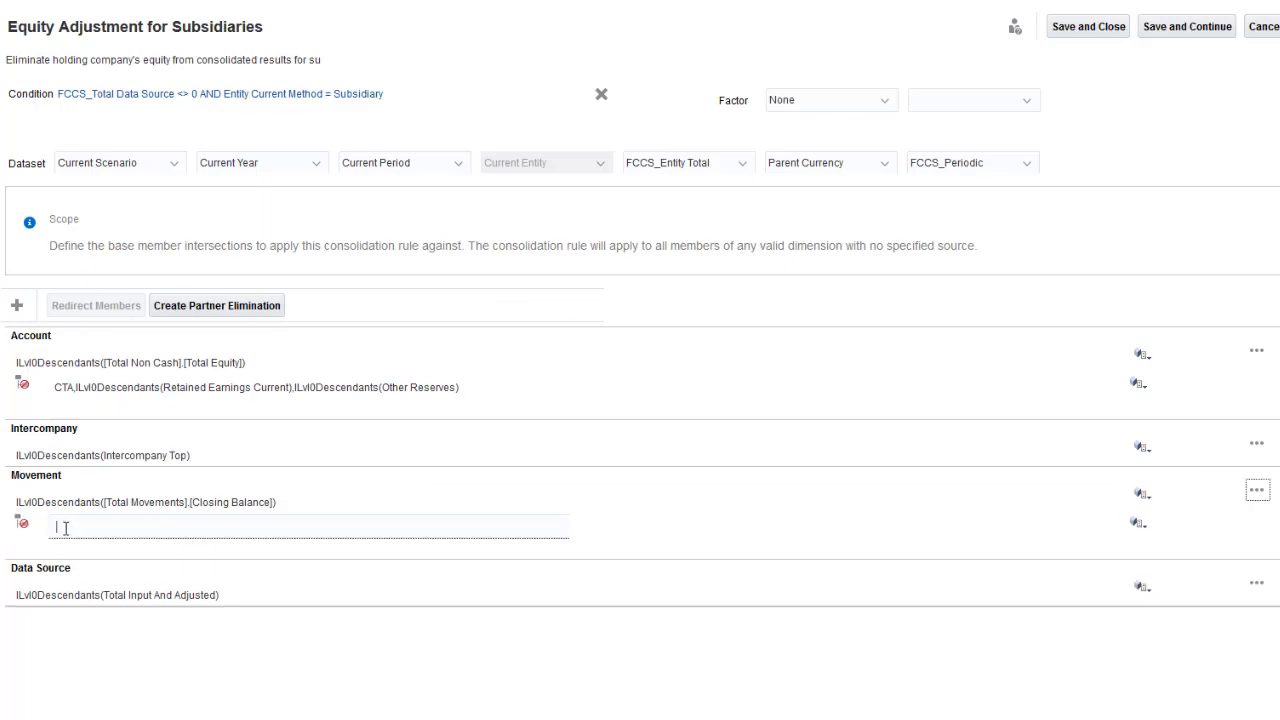
Enter 'Opening Balance' as the excluded Movement member
type("Opening Balance")
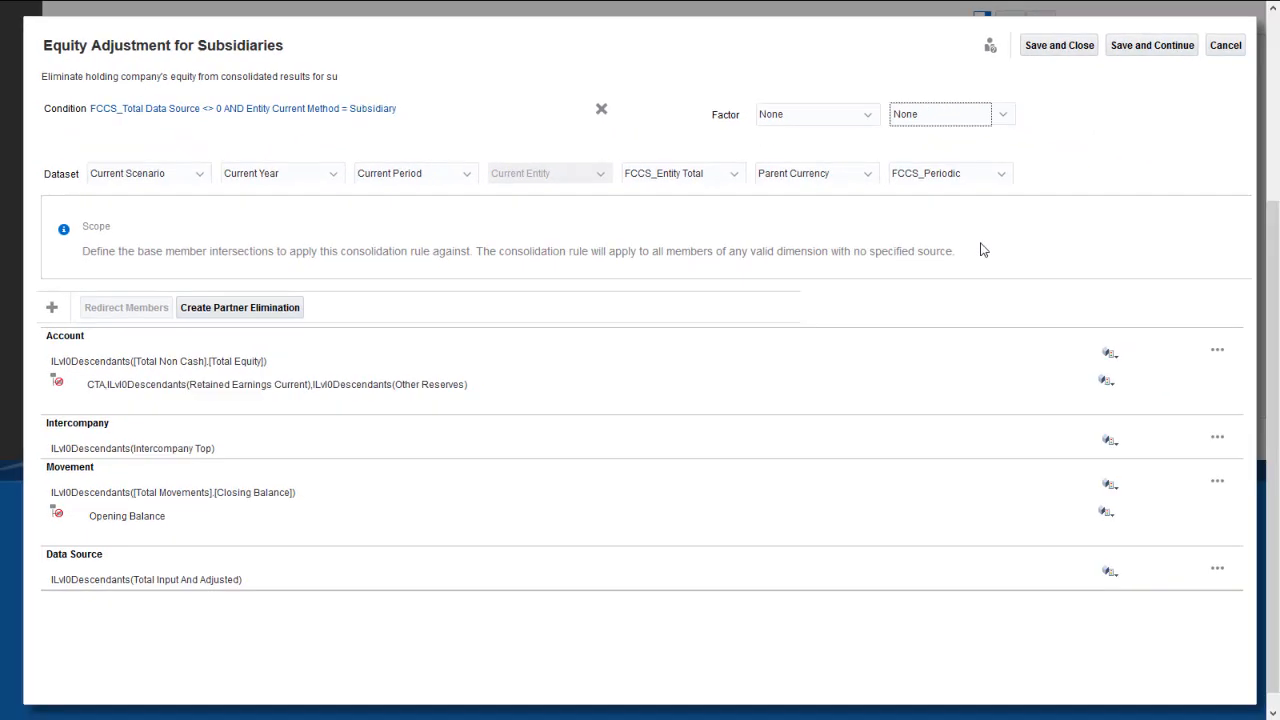
mouse_move(1036, 80)
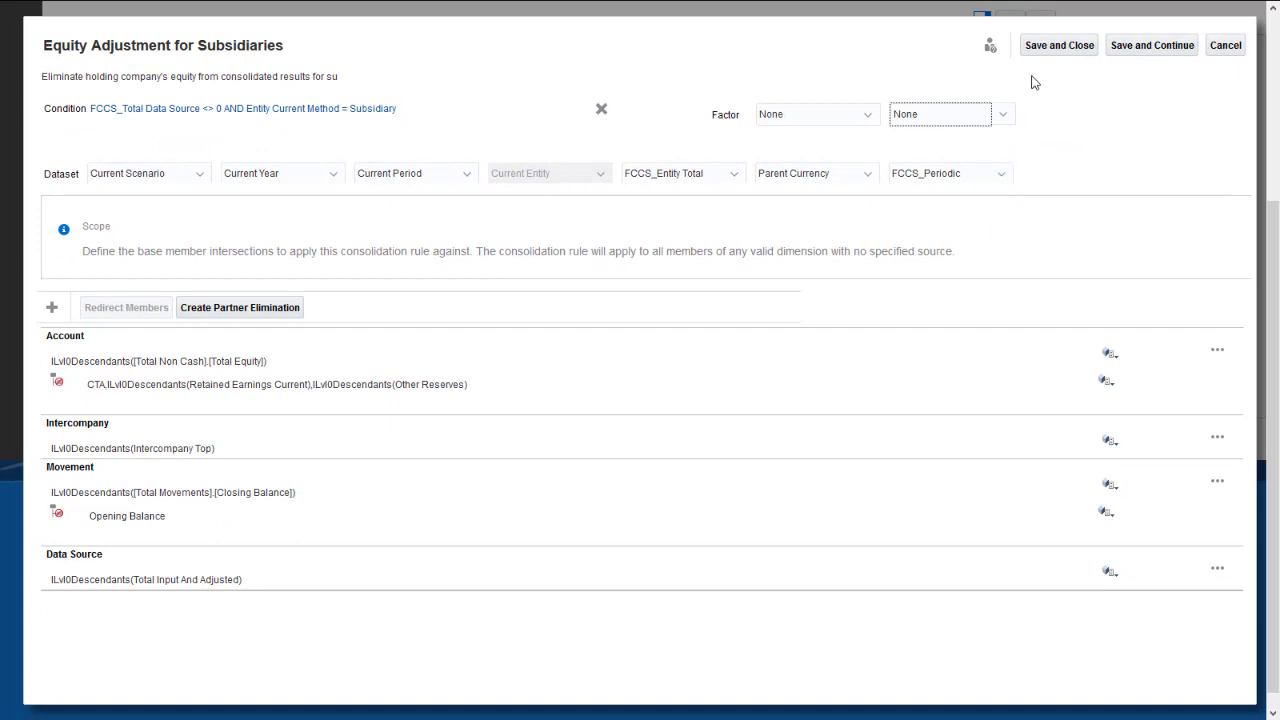
Save and close the rule set, then locate Equity Adjustment for Subsidiaries in the rules list
left_click(1230, 46)
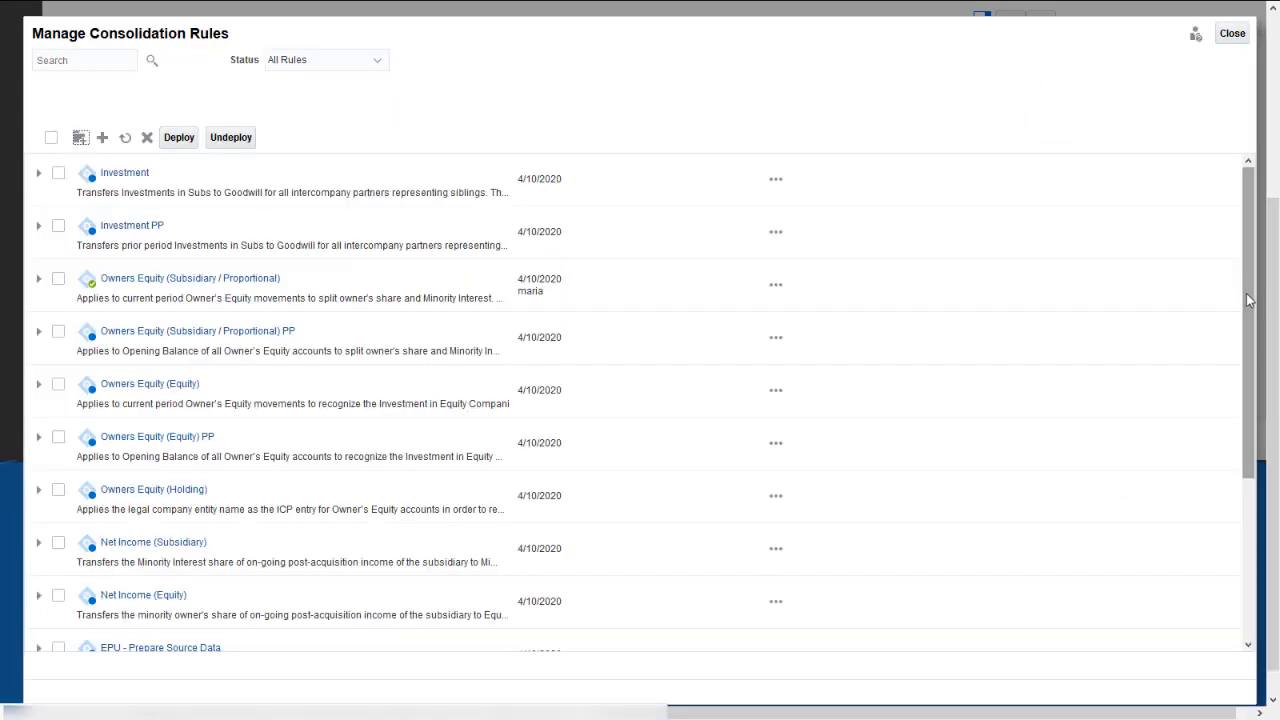
scroll("down", 3)
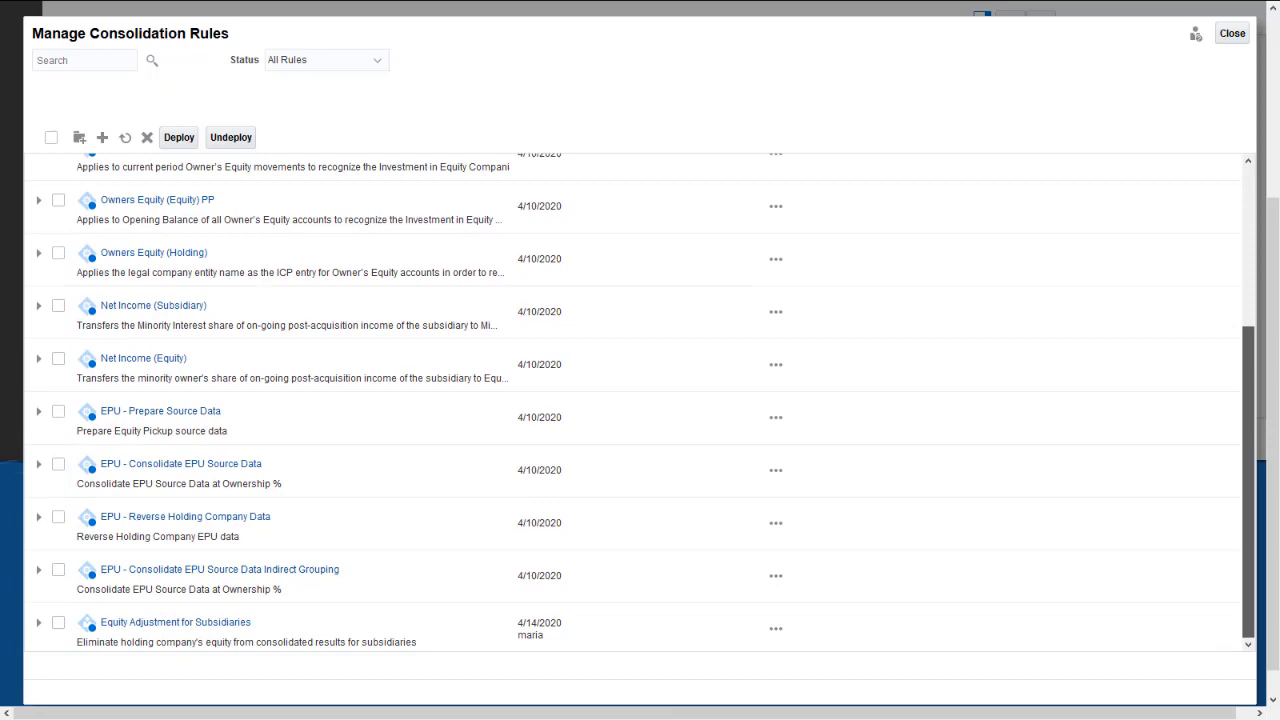